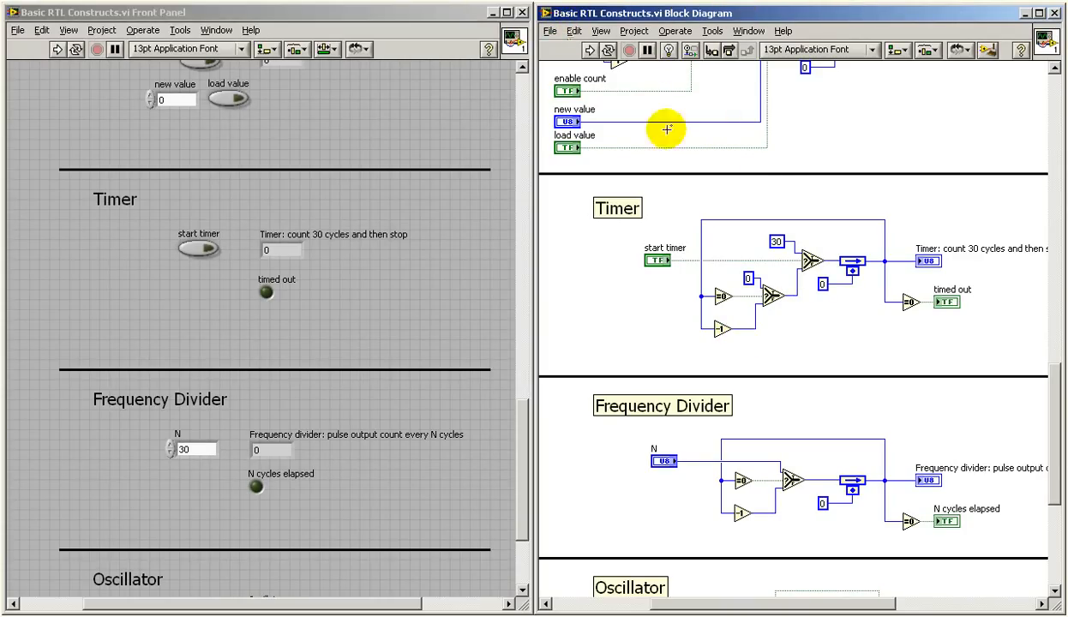
mouse_move(117, 223)
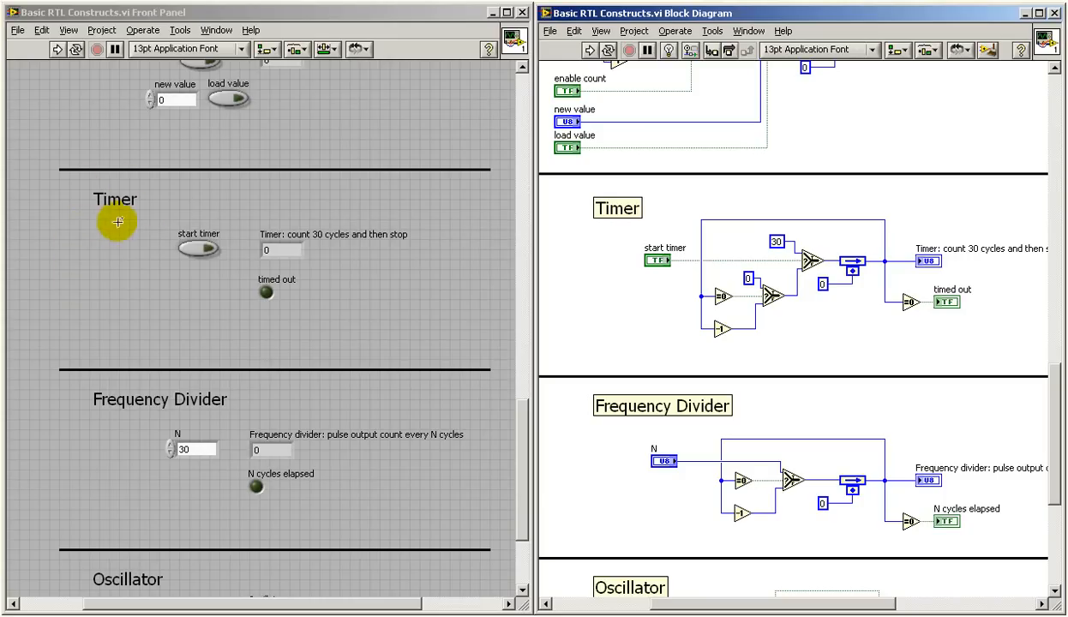
mouse_move(872, 272)
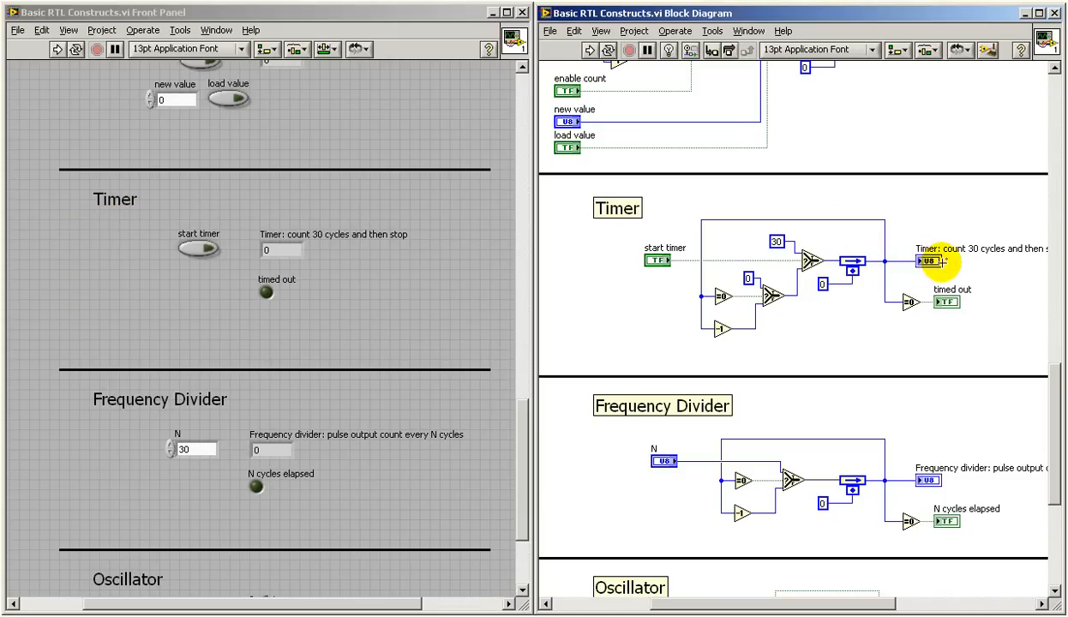
mouse_move(797, 279)
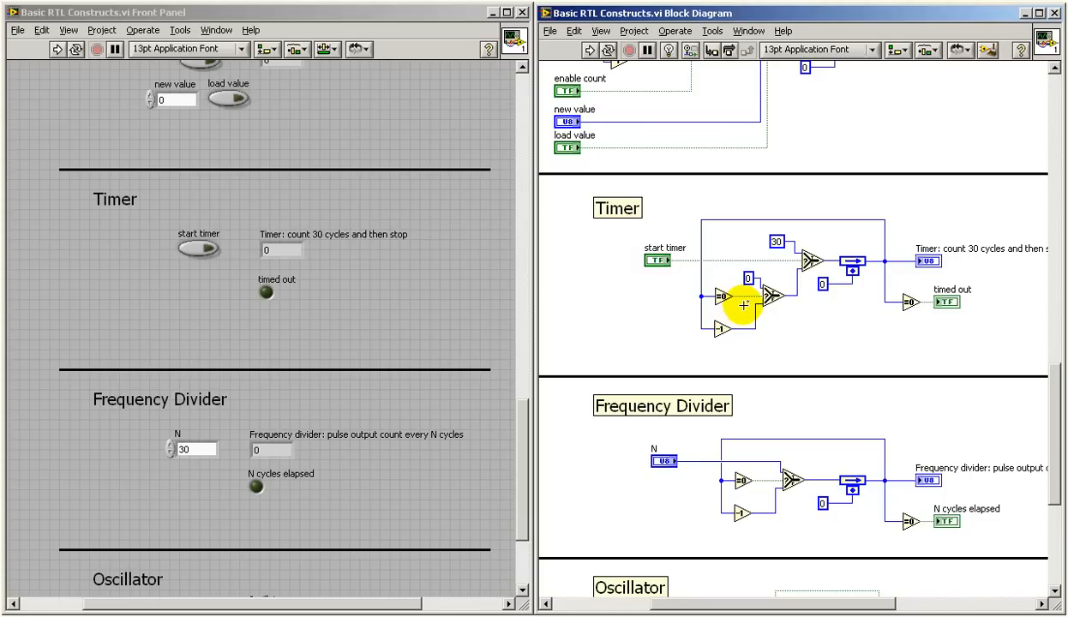
mouse_move(878, 316)
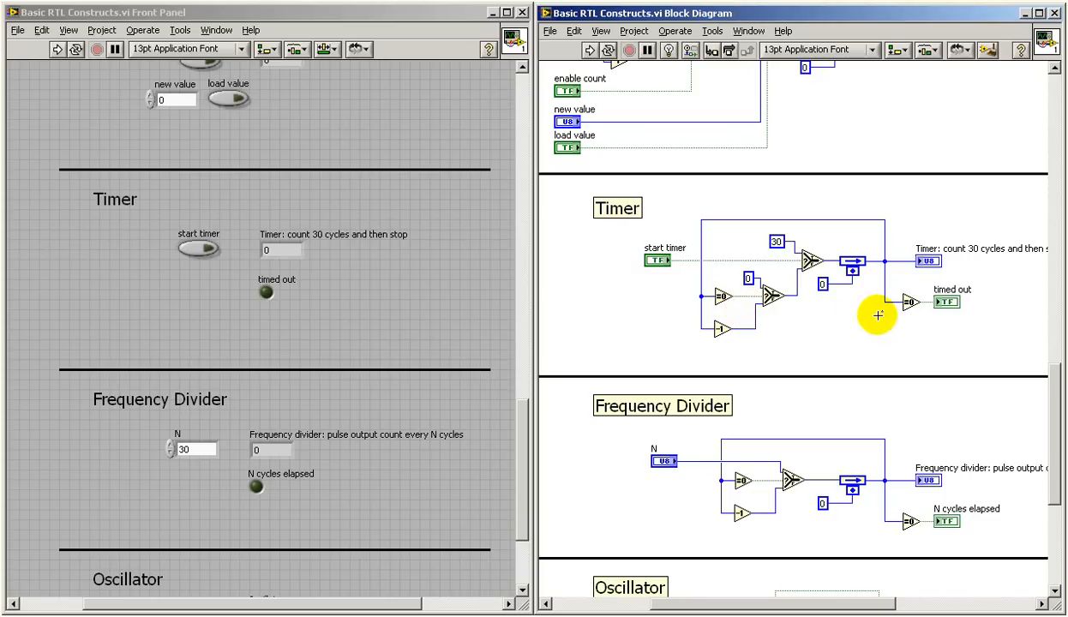
mouse_move(980, 318)
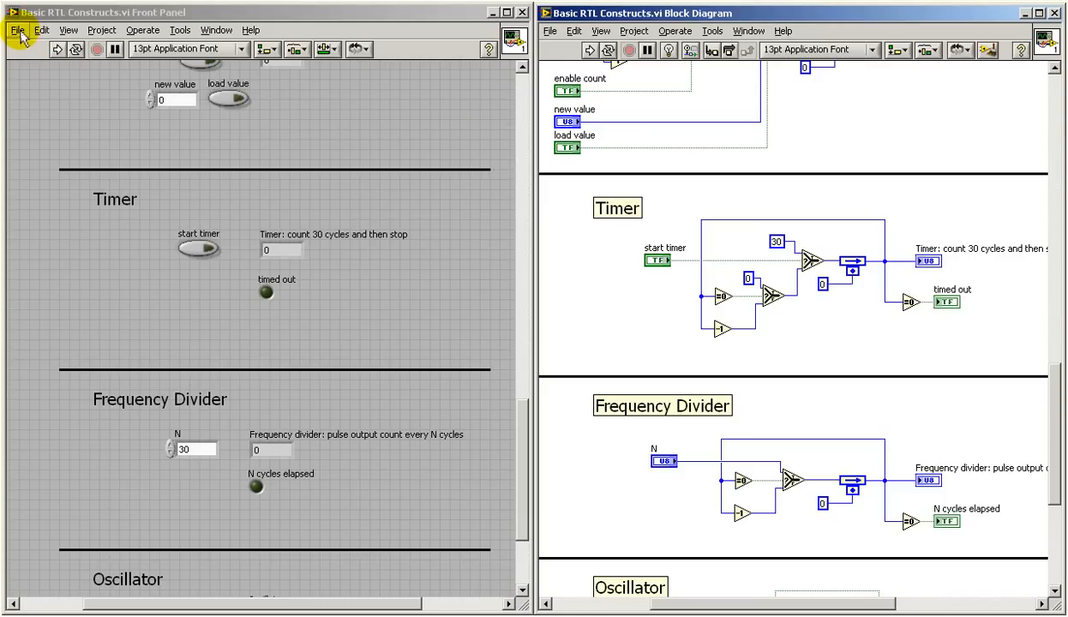
Step: Run the Basic RTL Constructs VI and switch Start Timer on, off, then on again
click(17, 30)
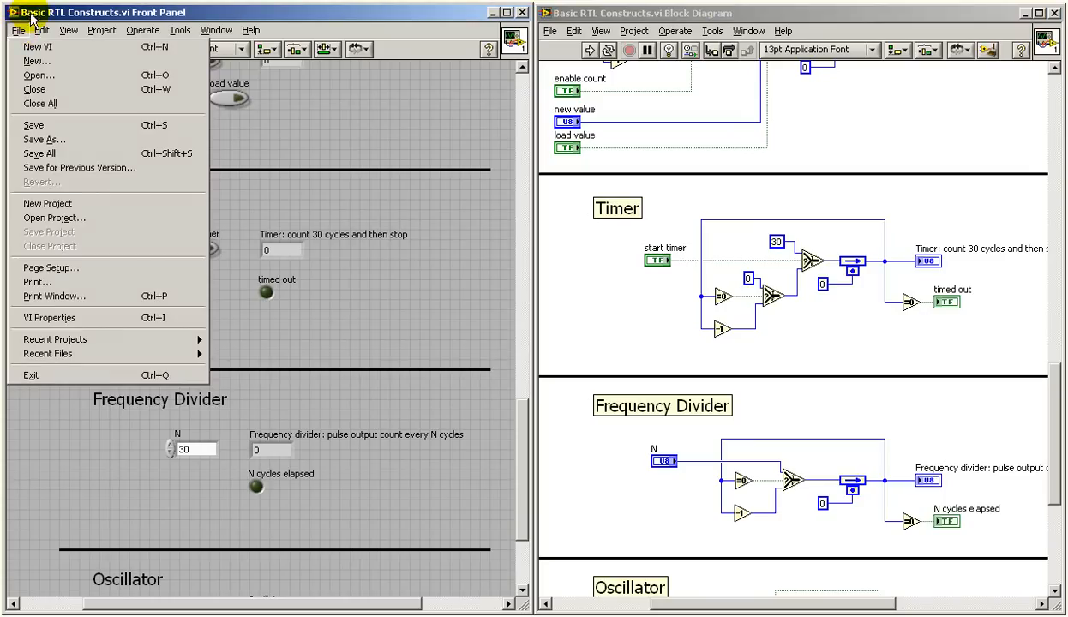
click(58, 49)
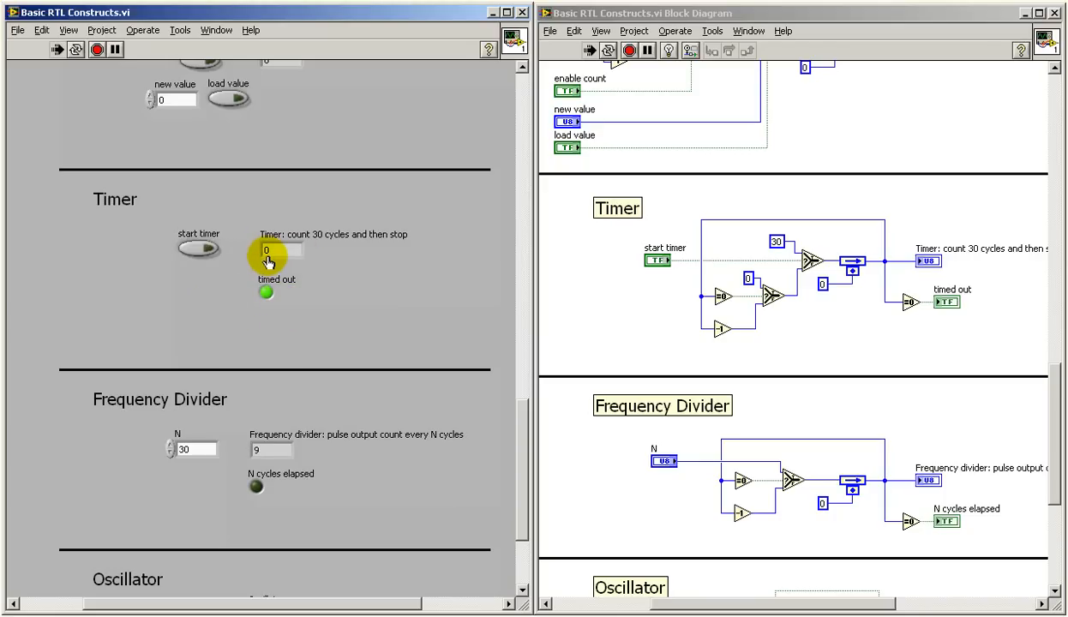
click(199, 247)
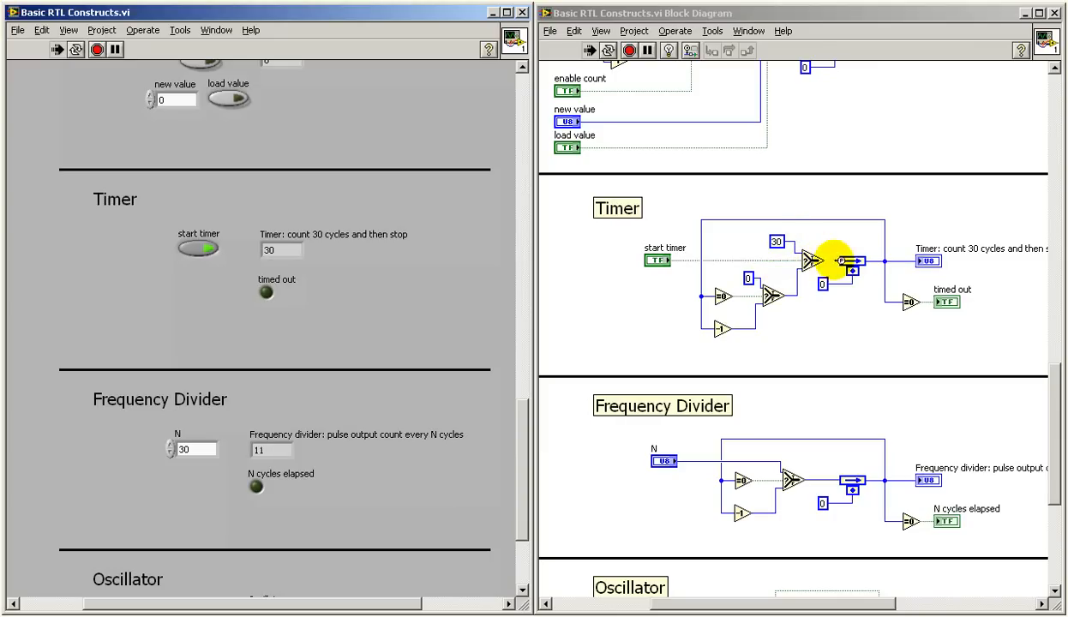
click(198, 247)
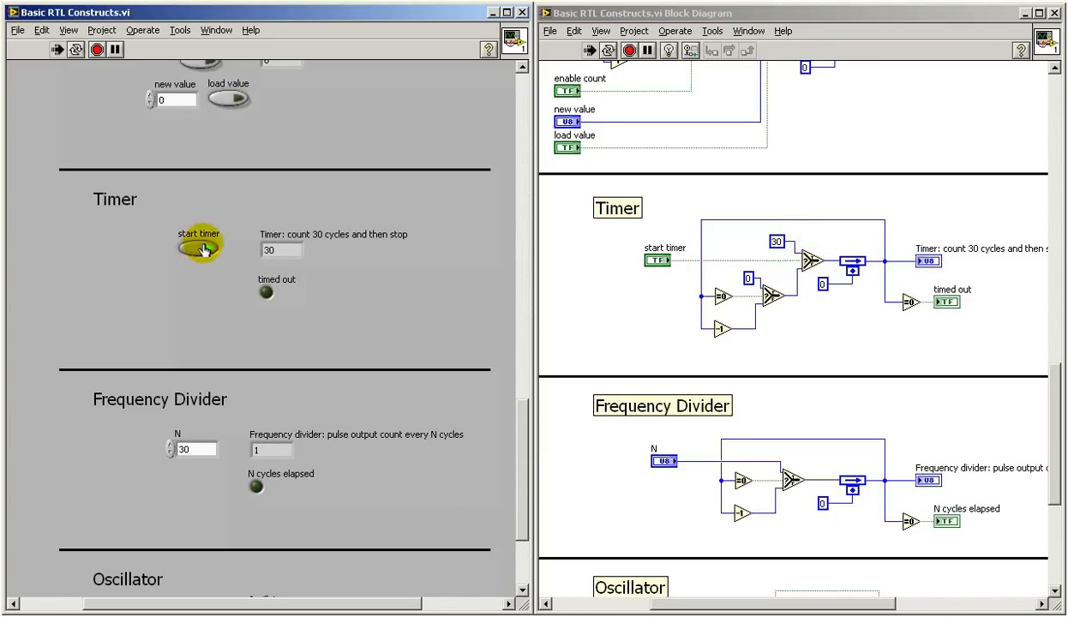
click(197, 247)
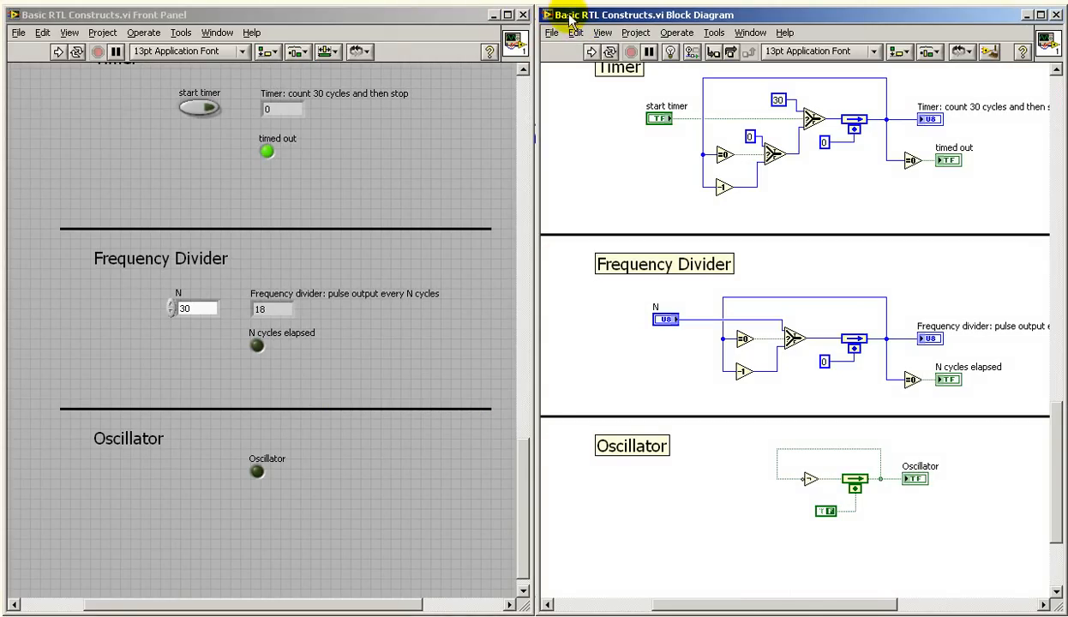
mouse_move(724, 16)
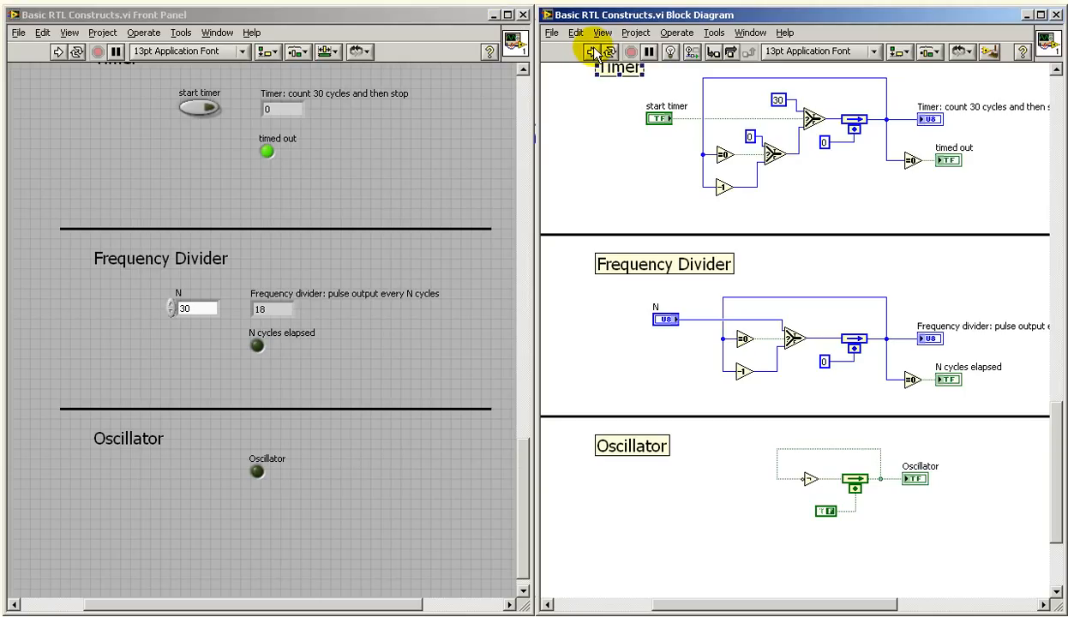
Step: Rerun the VI, briefly probe the Frequency Divider wire, and decrement N to 4
click(592, 51)
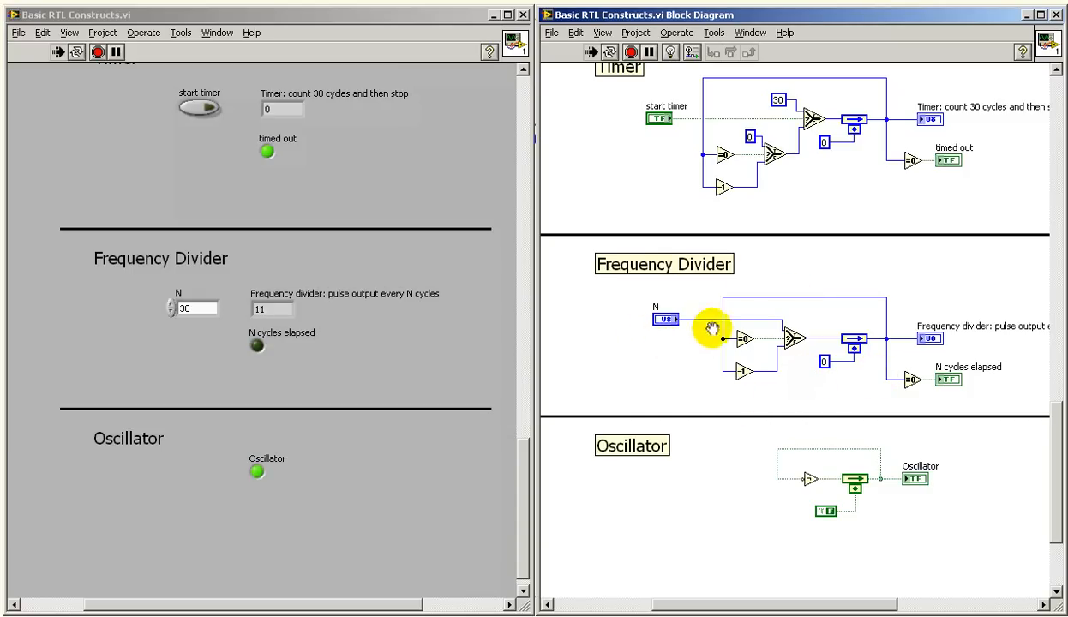
click(834, 311)
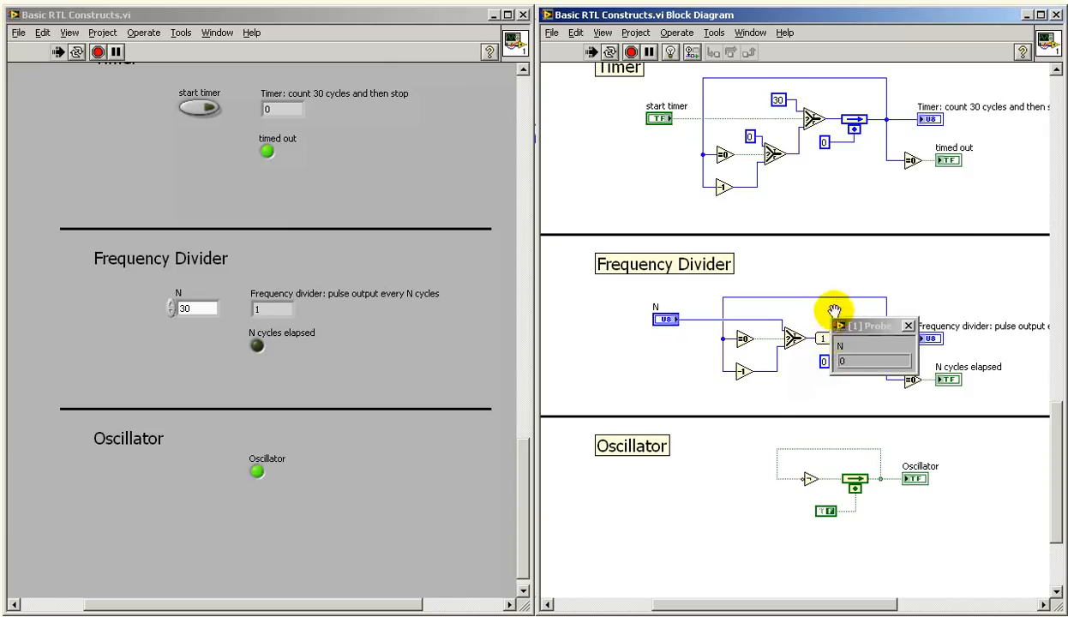
click(909, 326)
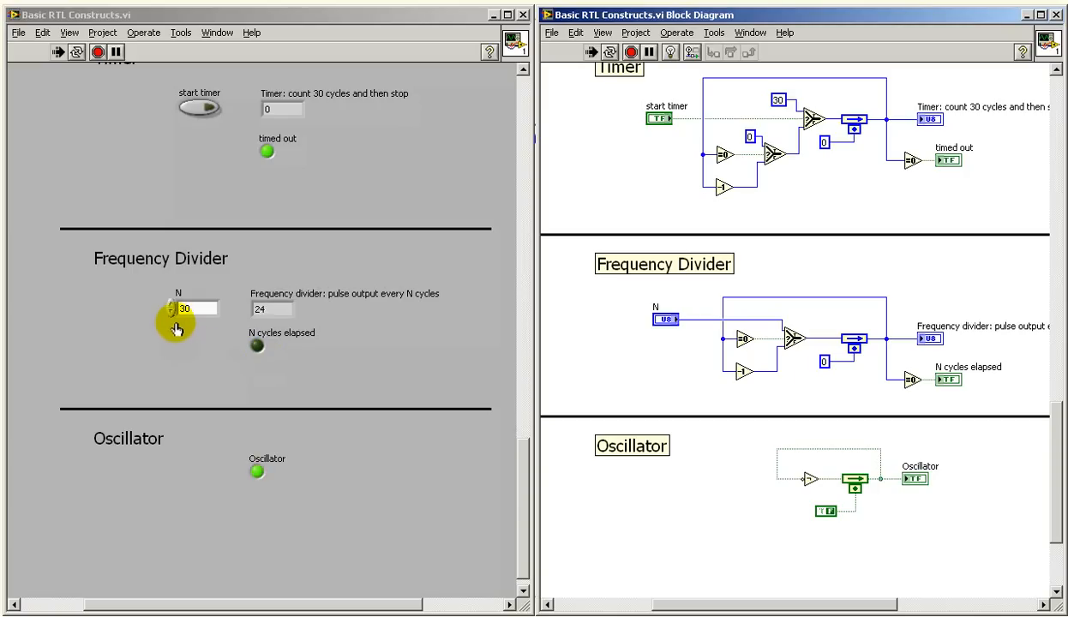
click(171, 311)
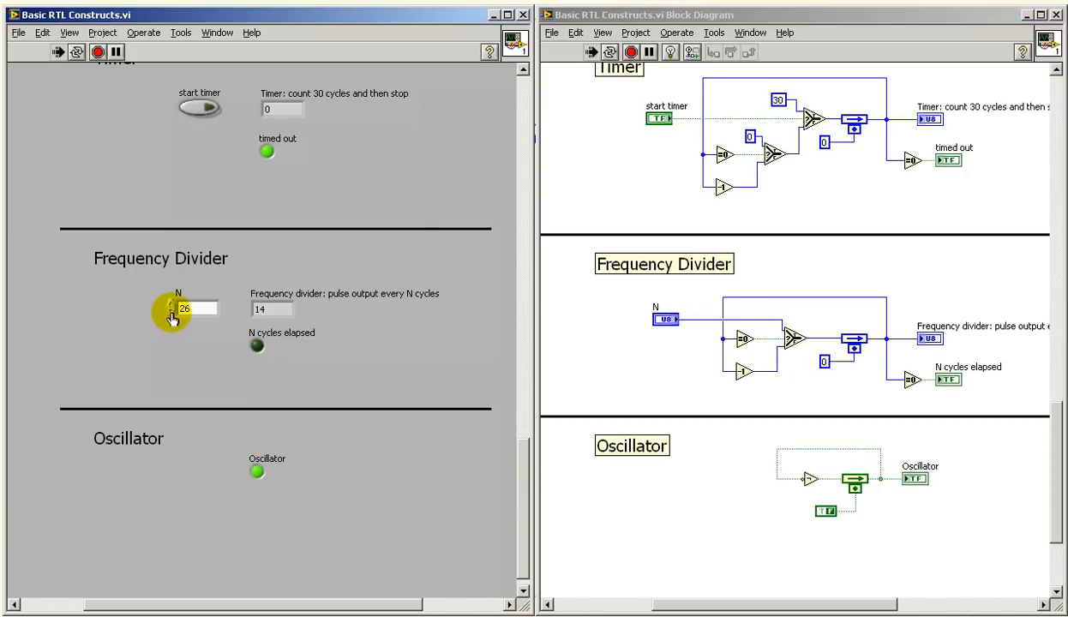
click(168, 315)
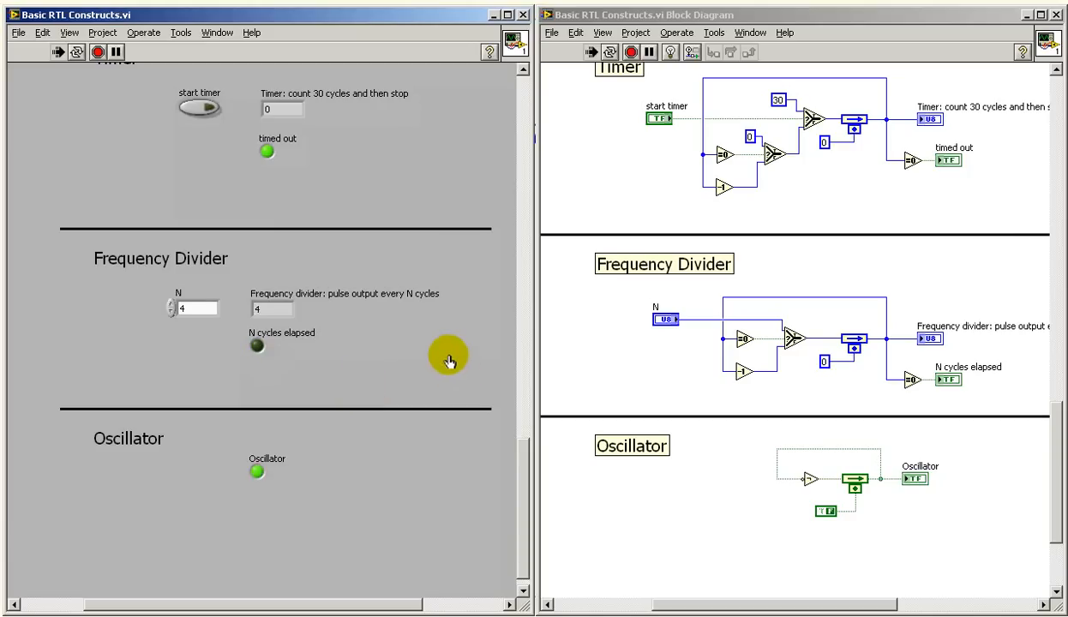
mouse_move(448, 359)
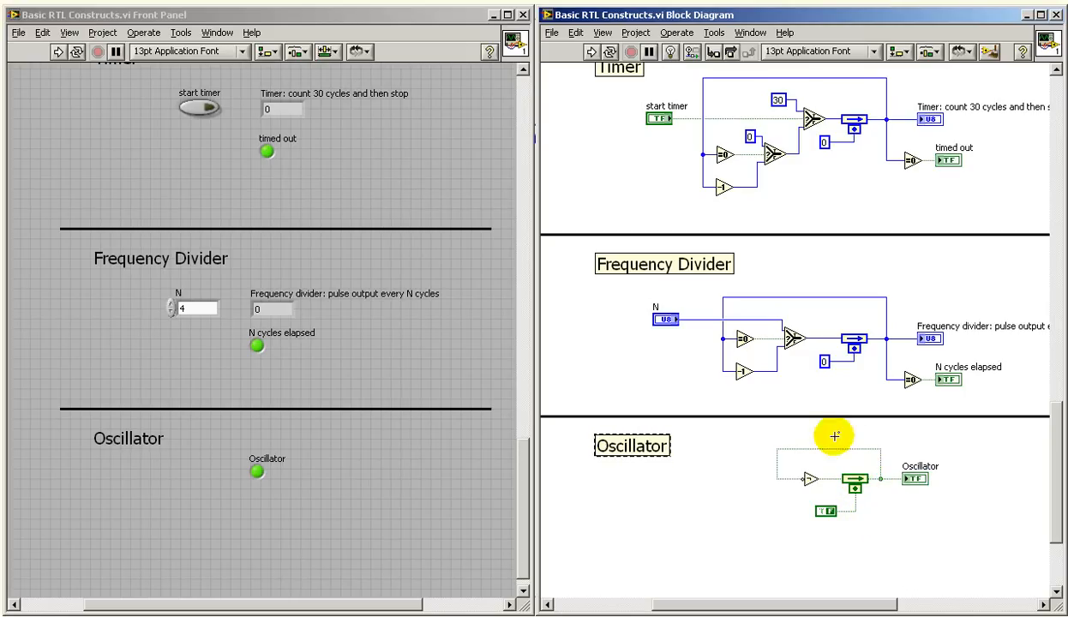
mouse_move(824, 489)
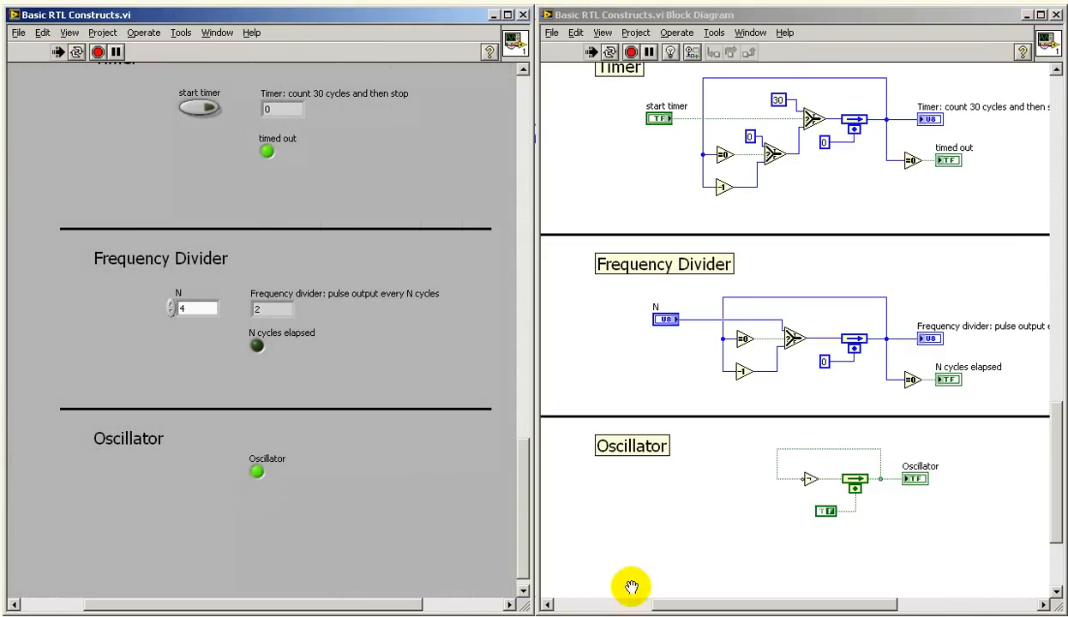
mouse_move(677, 536)
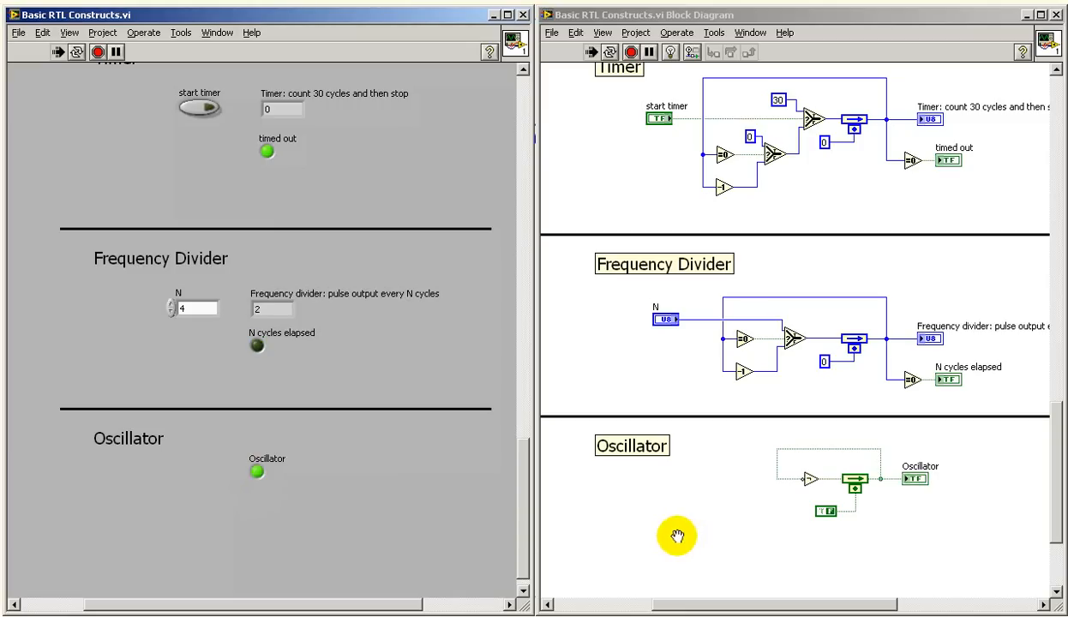